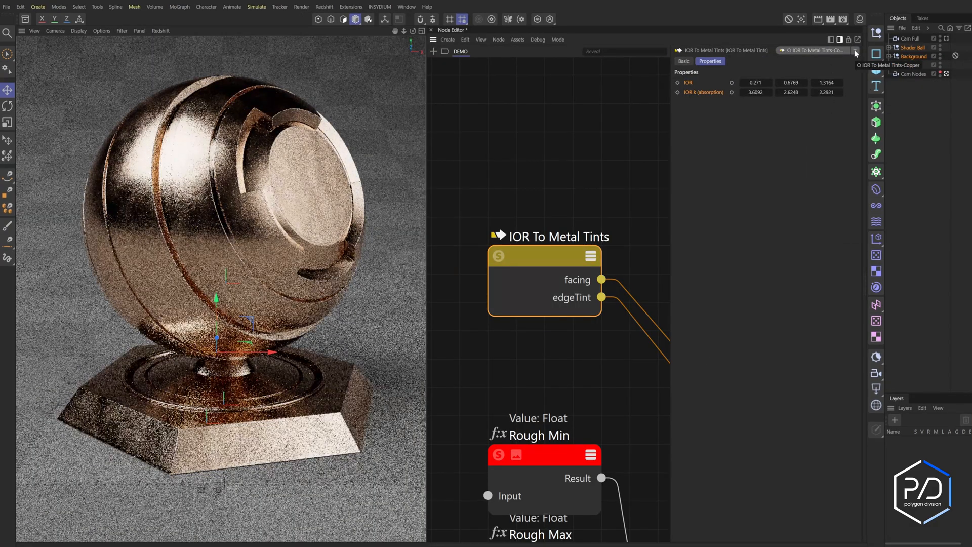
# - Switch to the grey shader ball scene and view its Redshift material node graph
pyautogui.click(855, 50)
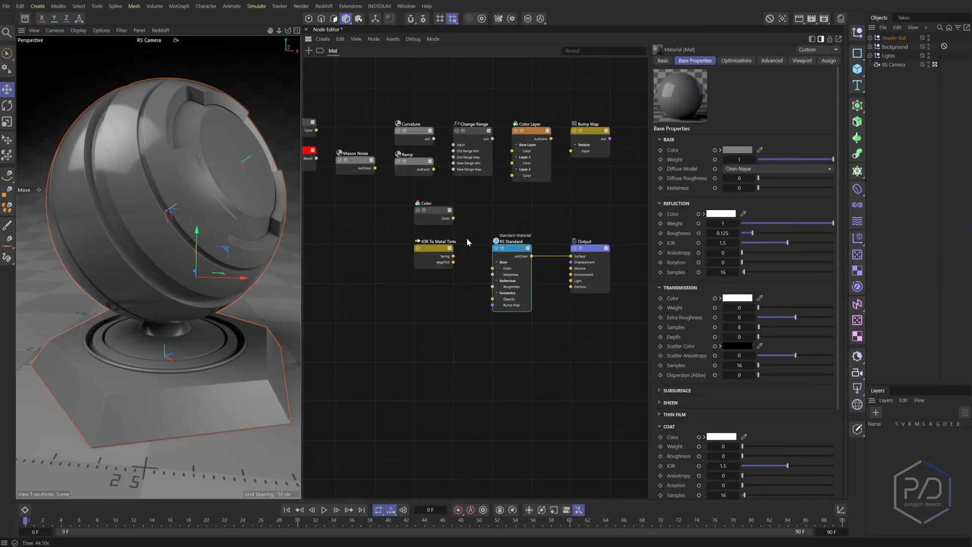
pyautogui.moveTo(487, 209)
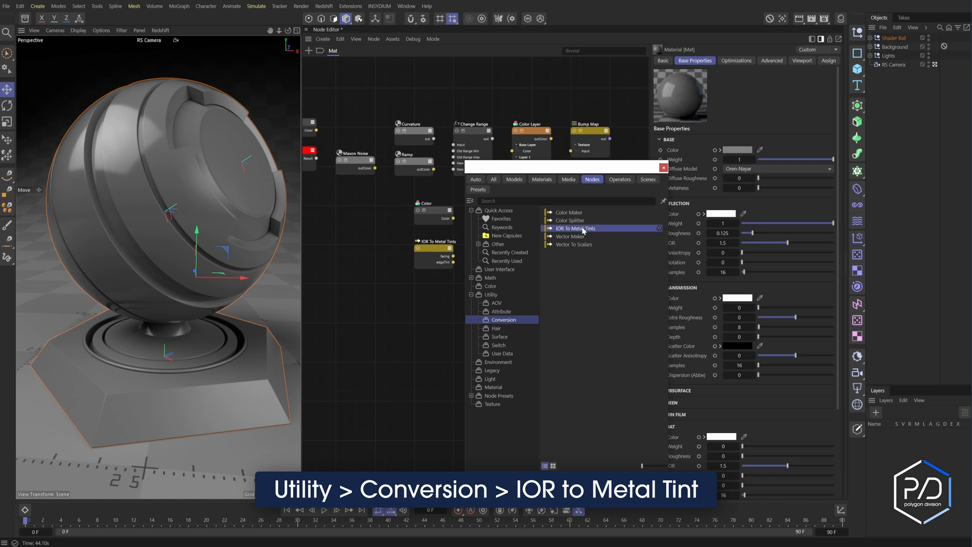
# - Add a second, unconnected IOR To Metal Tints node from Utility > Conversion
pyautogui.click(575, 229)
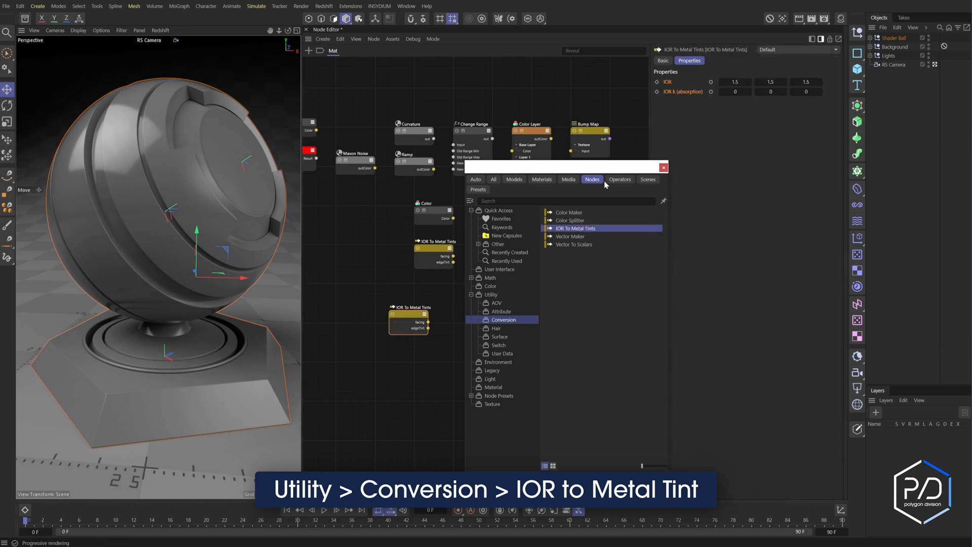
pyautogui.click(574, 228)
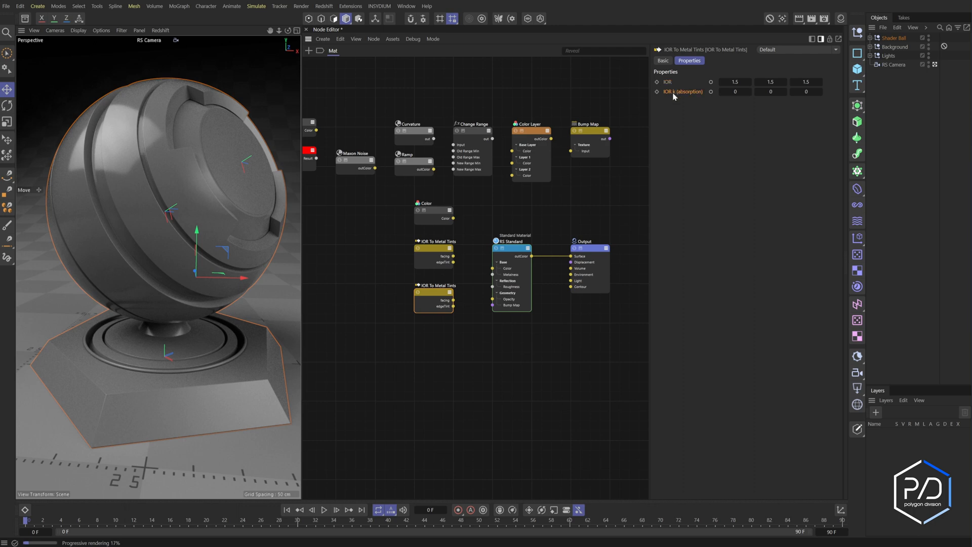
pyautogui.moveTo(674, 86)
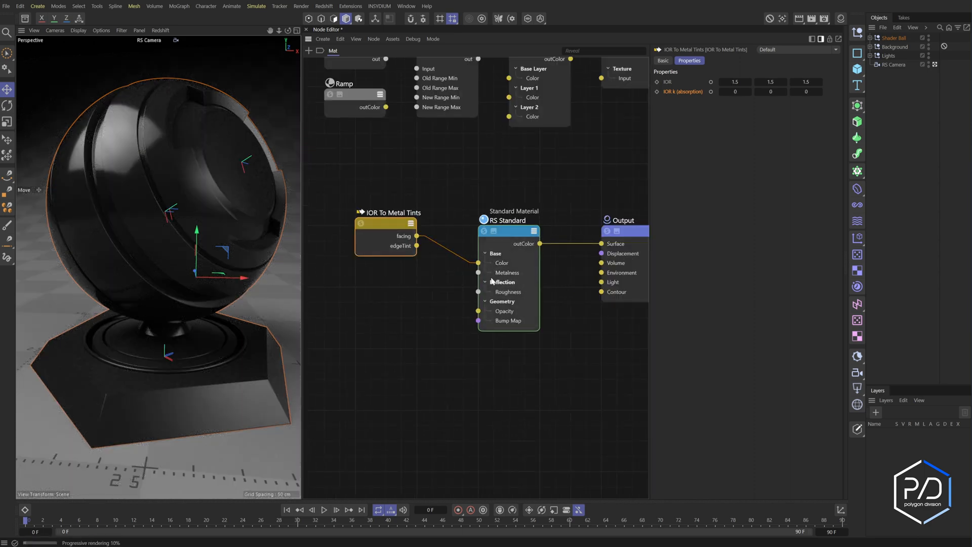
# - Wire IOR To Metal Tints facing to Base Color and edgeTint to Reflection Color
pyautogui.click(508, 228)
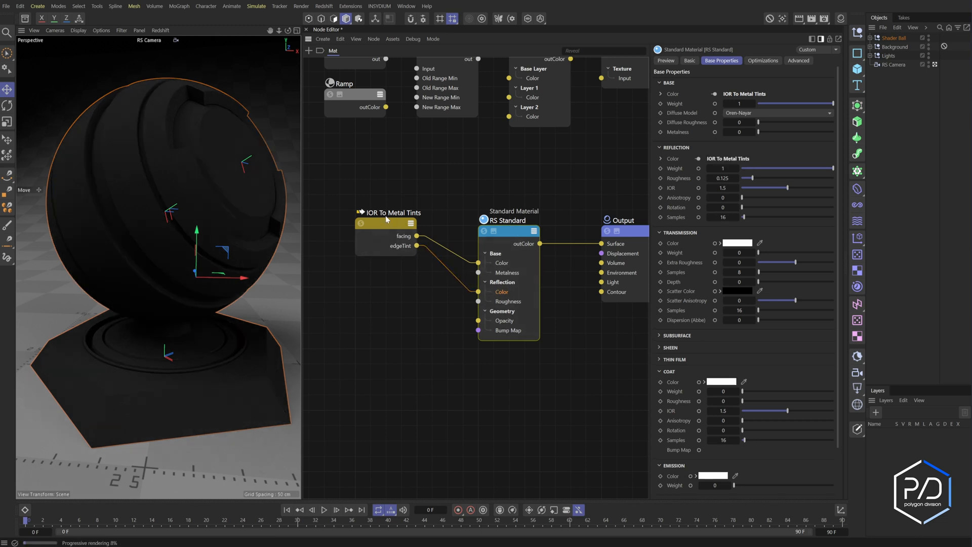
pyautogui.click(389, 213)
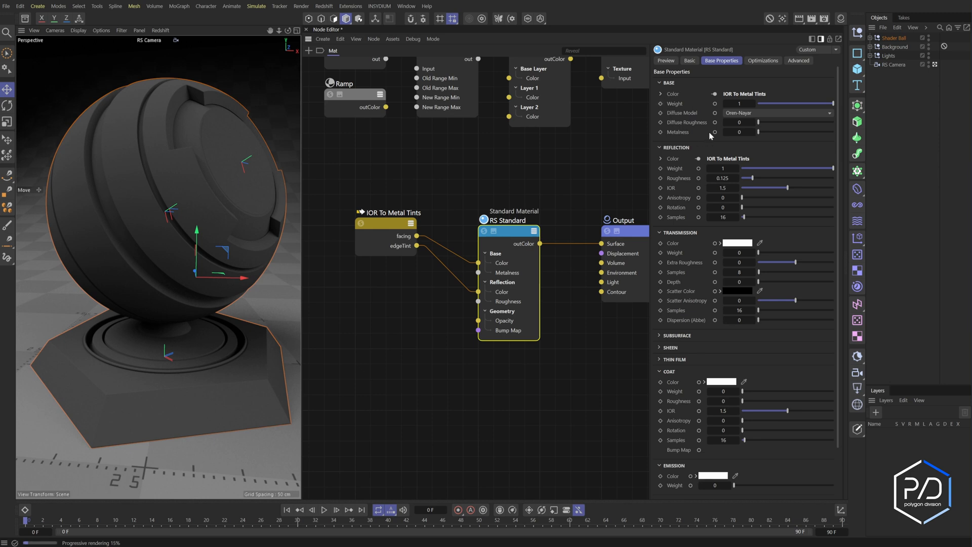
pyautogui.moveTo(758, 132); pyautogui.dragTo(834, 132)
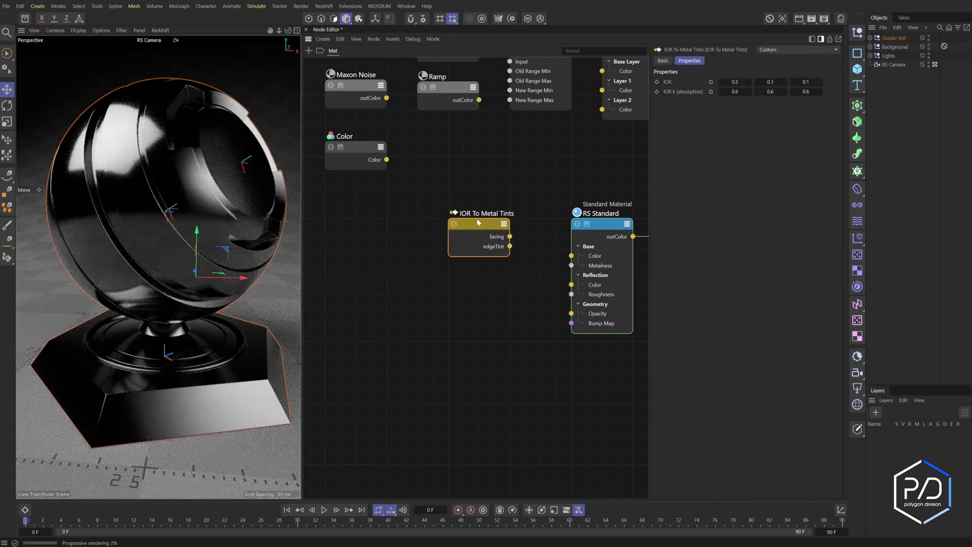
# - Wire the custom metal tint node (IOR 0.5/0.1/0.1, k 0.6) into base and reflection colours
pyautogui.moveTo(509, 246); pyautogui.dragTo(571, 285)
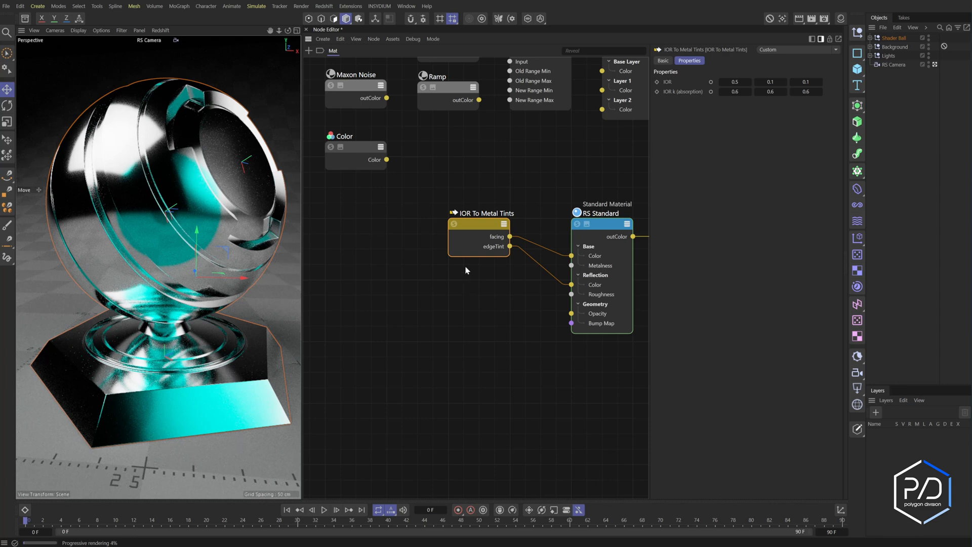
pyautogui.moveTo(689, 128)
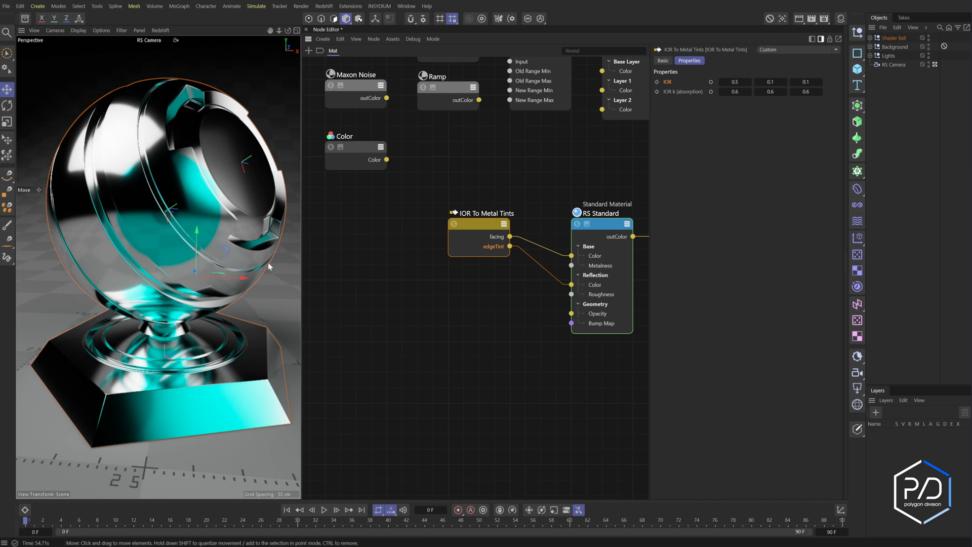
pyautogui.moveTo(224, 239)
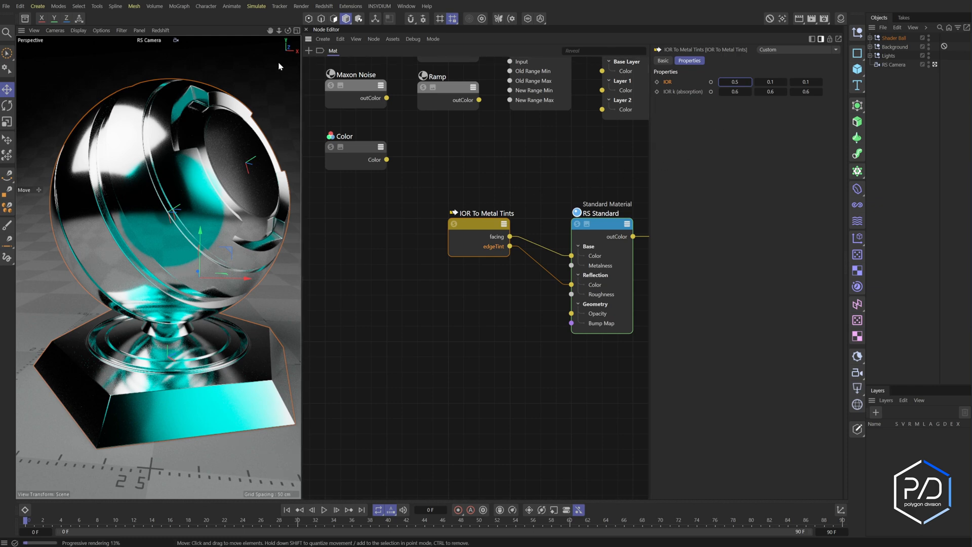
pyautogui.moveTo(250, 204)
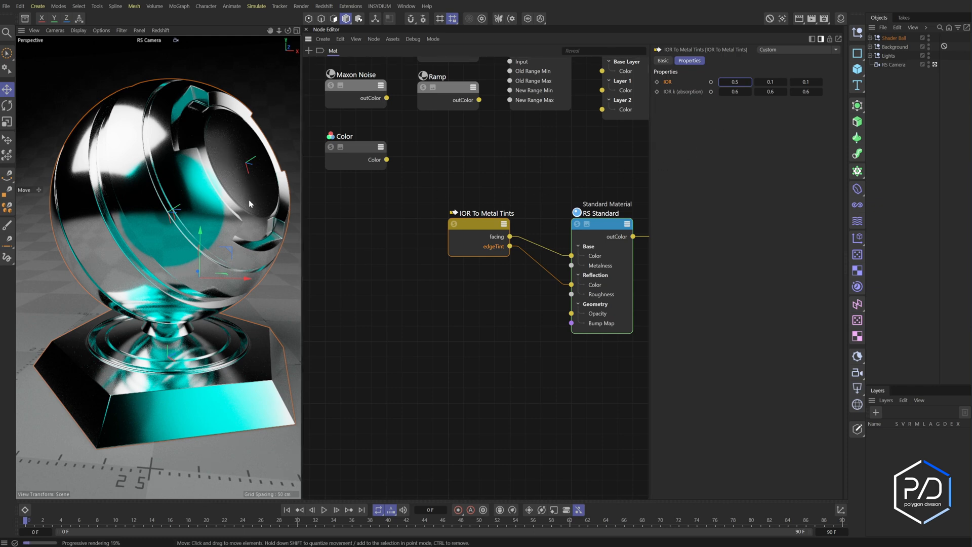
pyautogui.moveTo(269, 224)
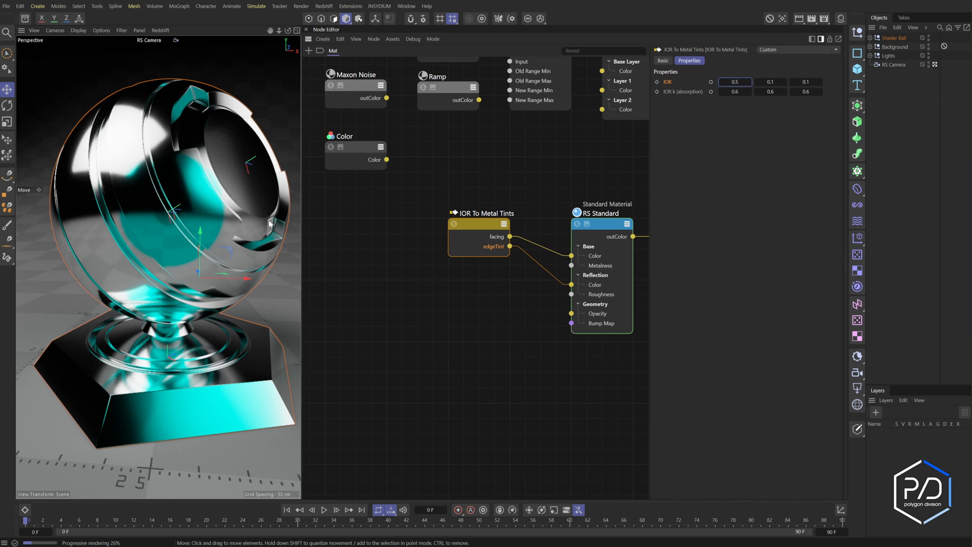
pyautogui.moveTo(281, 265)
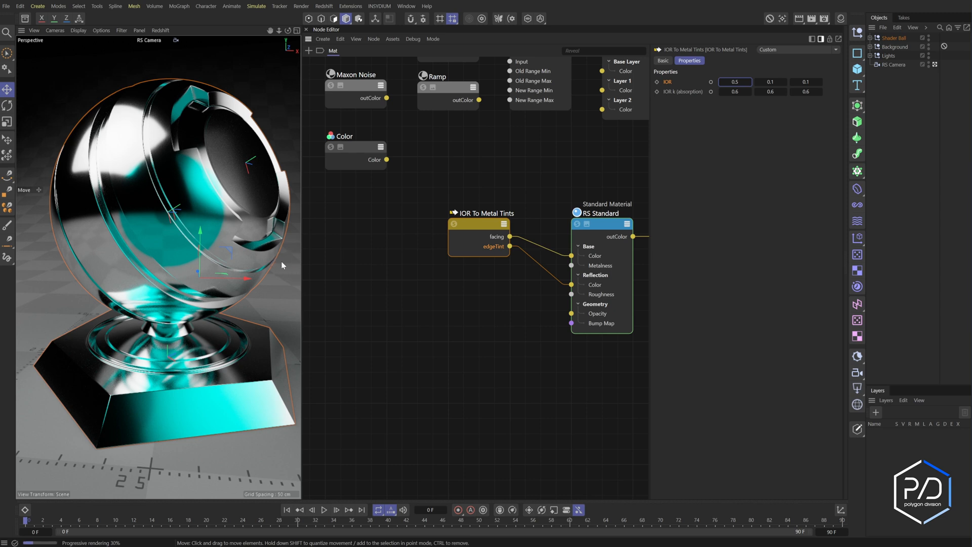
pyautogui.moveTo(279, 238)
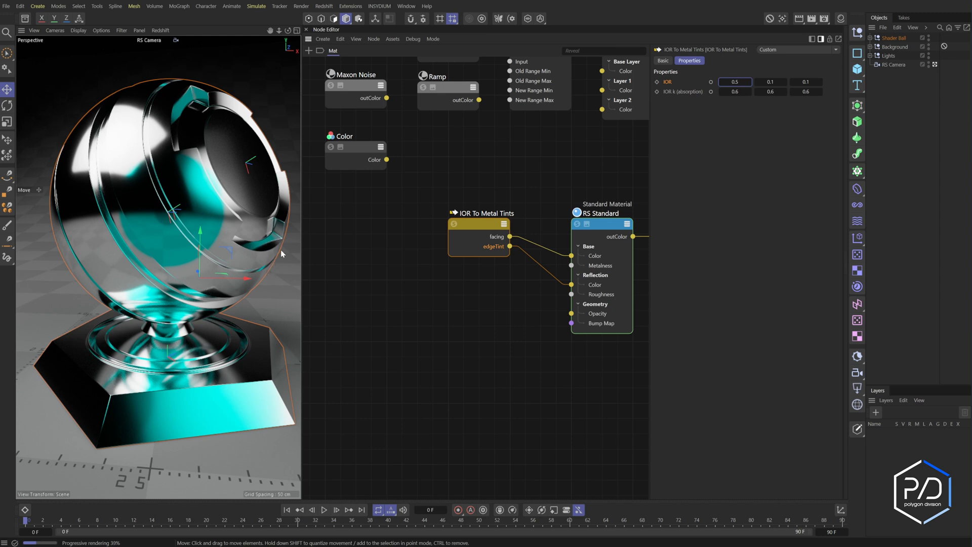
pyautogui.moveTo(280, 260)
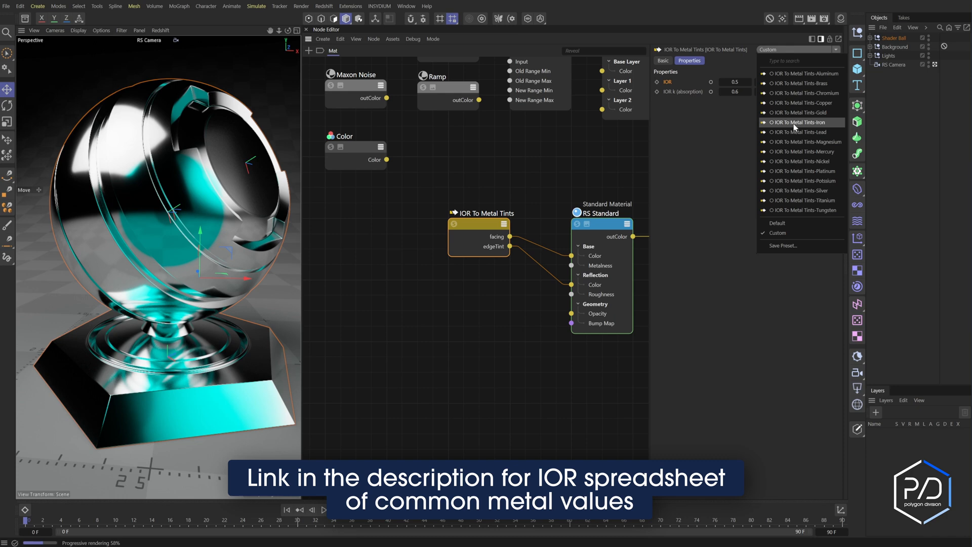
# - Apply the IOR To Metal Tints-Gold preset in the Attribute Manager
pyautogui.click(801, 112)
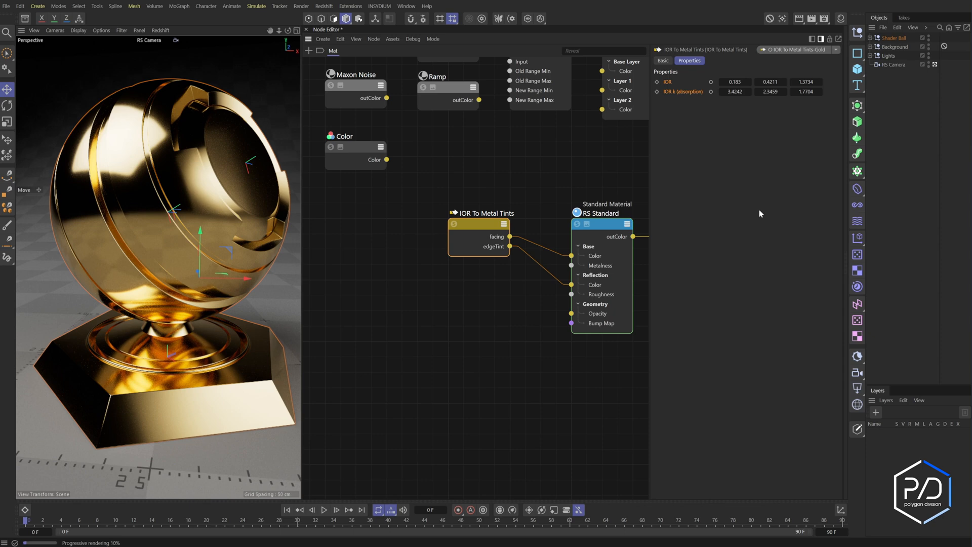
pyautogui.moveTo(729, 222)
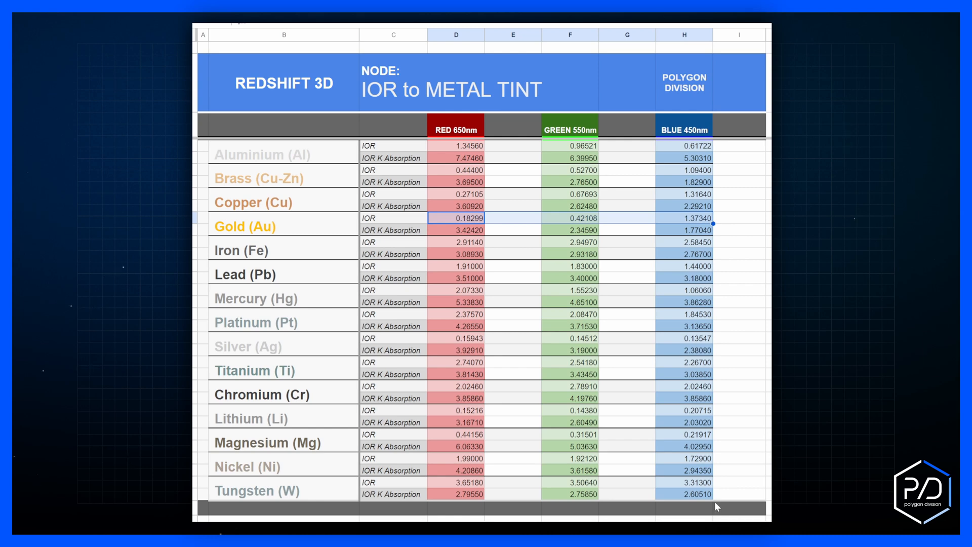
pyautogui.moveTo(623, 241)
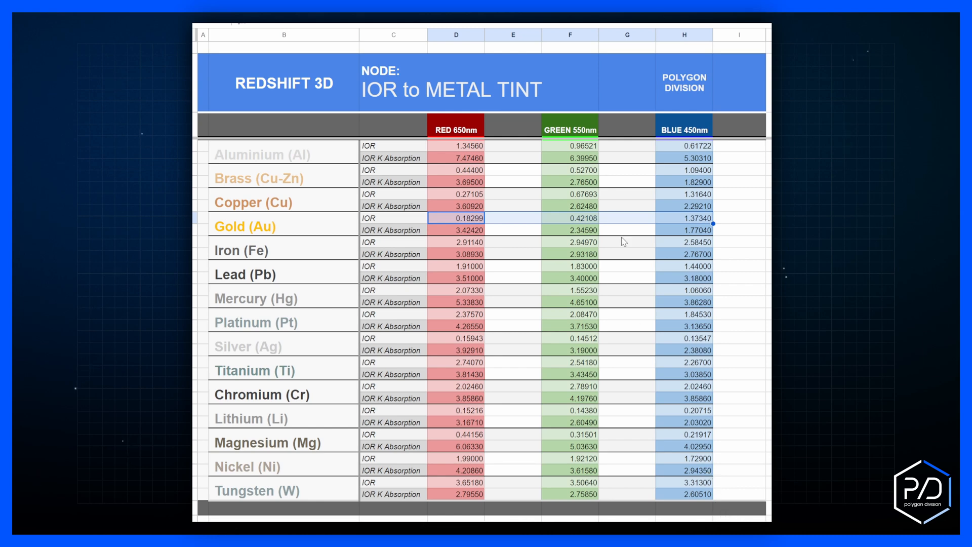
pyautogui.moveTo(462, 149)
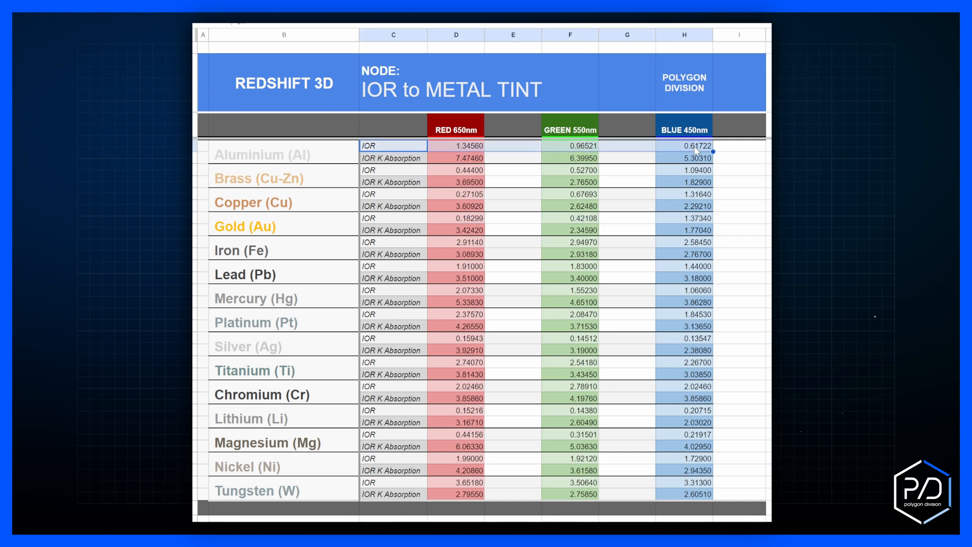
pyautogui.click(514, 278)
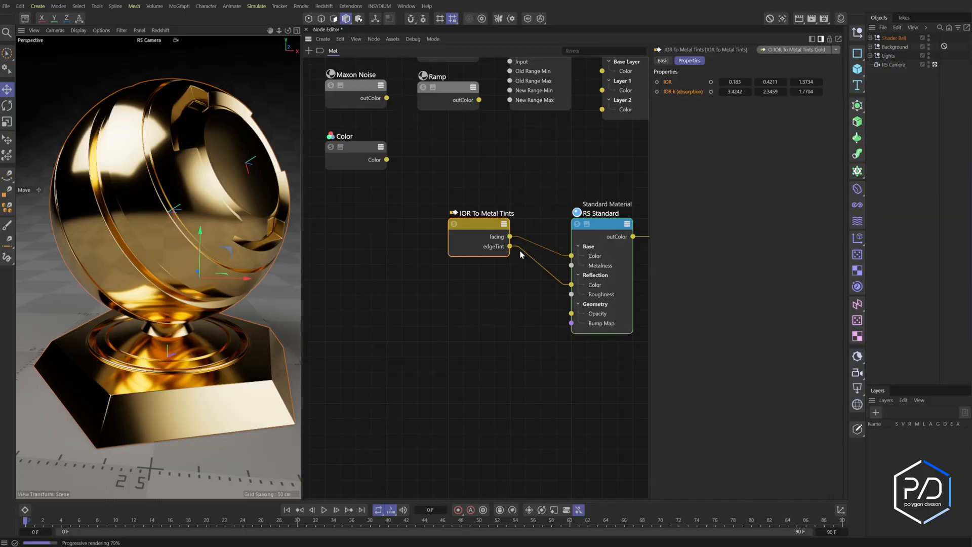
# - Return to the Google Sheets metal IOR table showing aluminium's red IOR, 1.3456
pyautogui.press('ctrl+v')
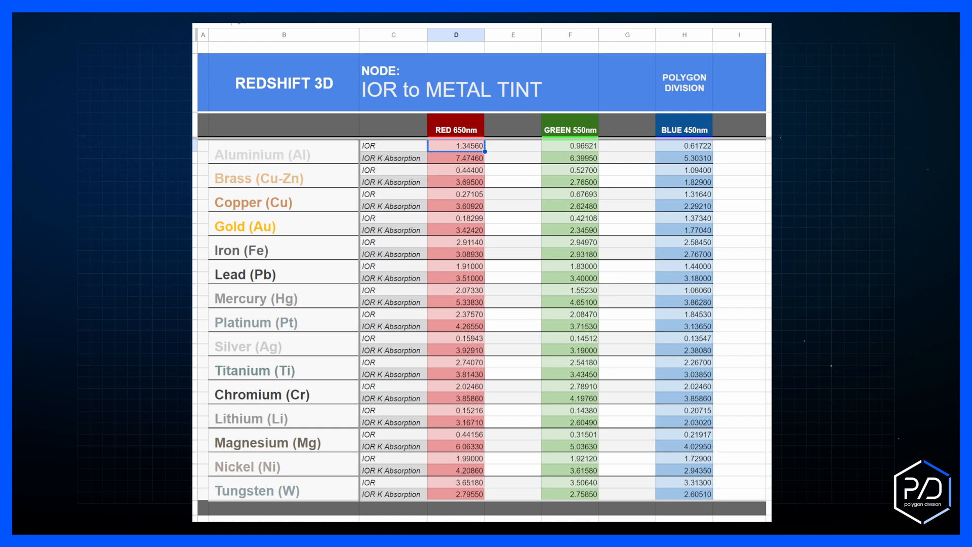
pyautogui.moveTo(862, 323)
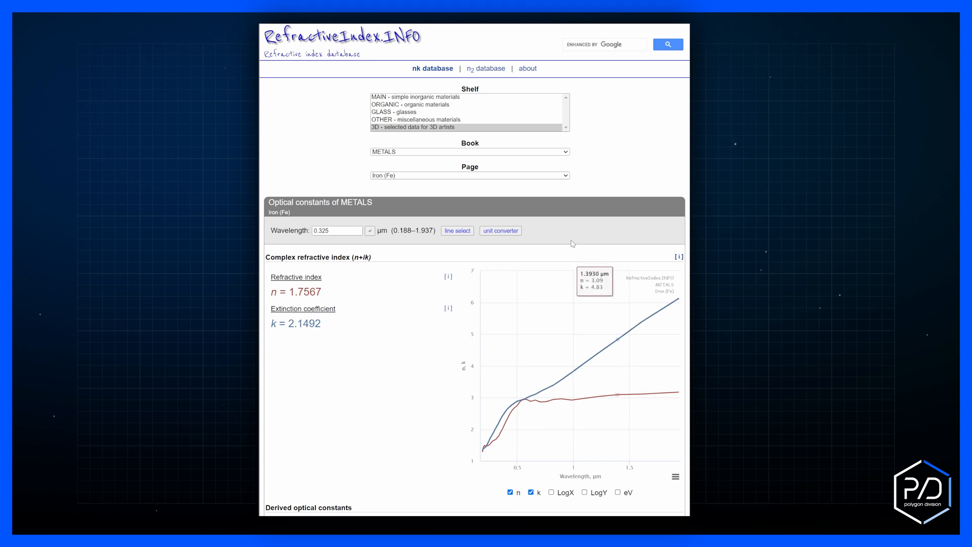
pyautogui.moveTo(400, 141)
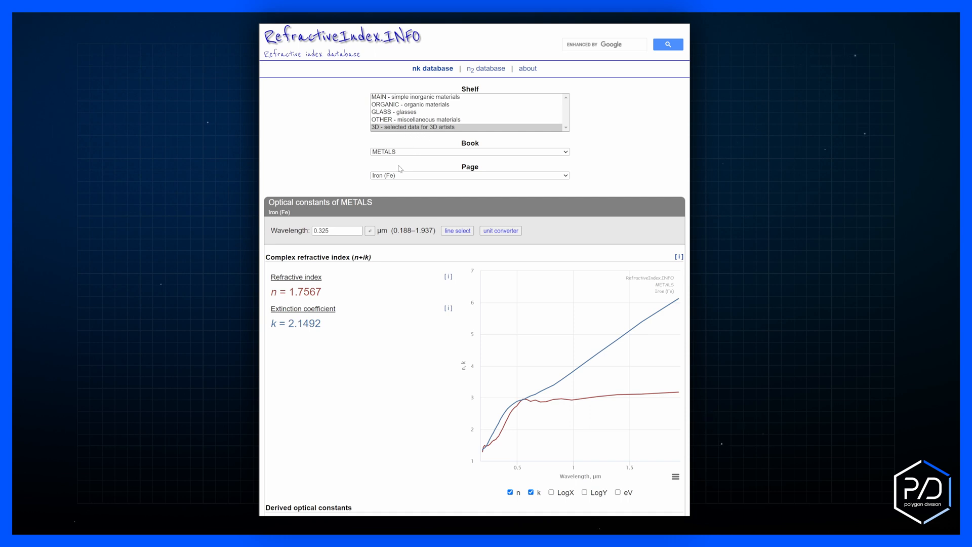
# - Pick iron from RefractiveIndex.INFO's metals list to see its n and k values
pyautogui.click(470, 175)
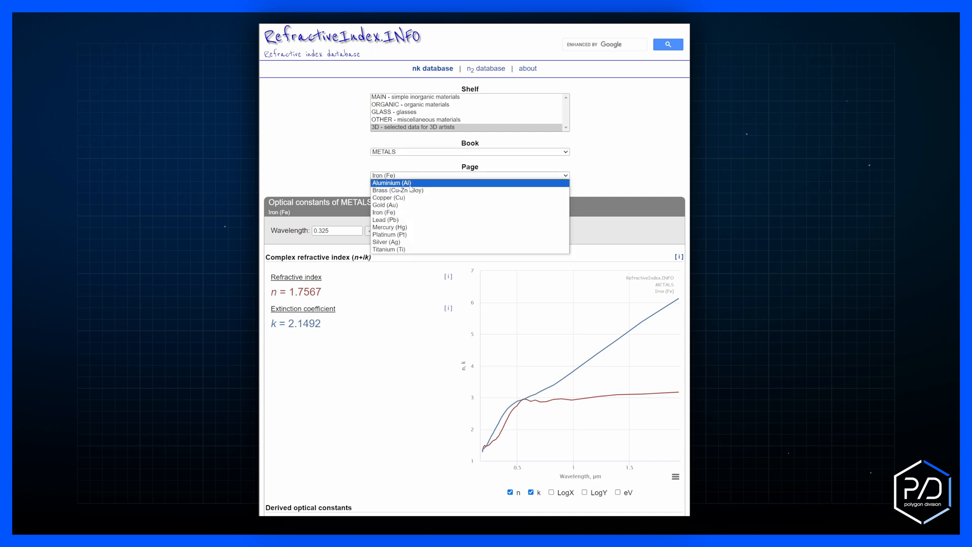
pyautogui.click(390, 182)
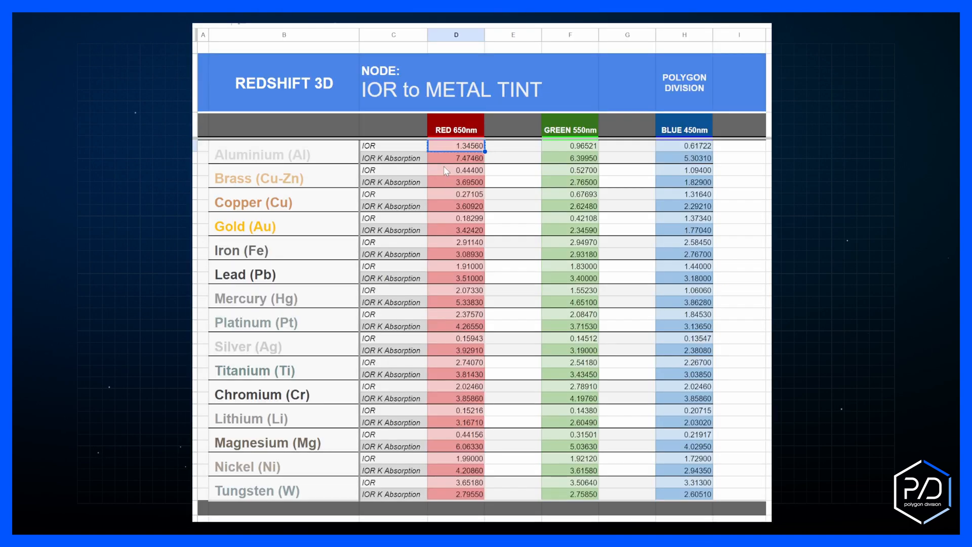
pyautogui.moveTo(535, 315)
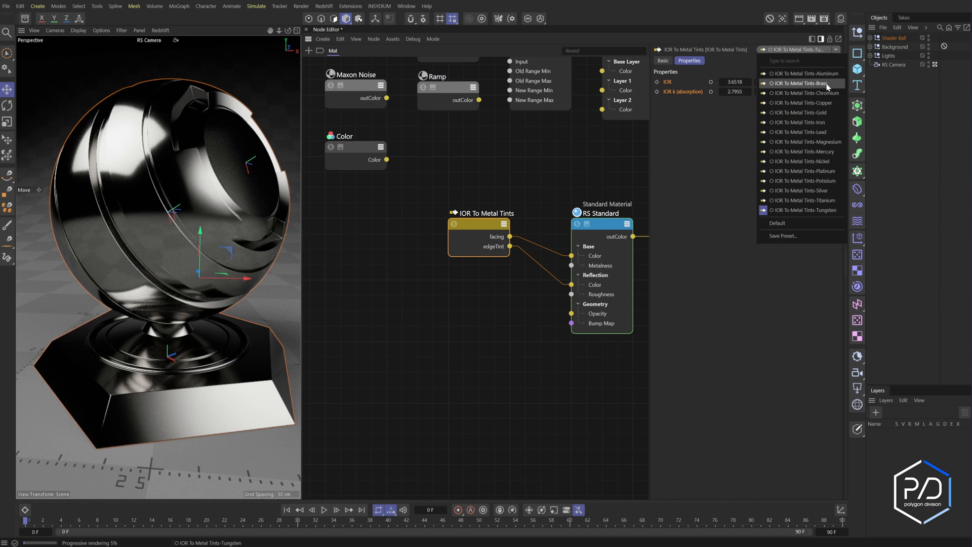
# - Apply the Copper preset, then the Chromium preset, to the metal tint node
pyautogui.click(801, 83)
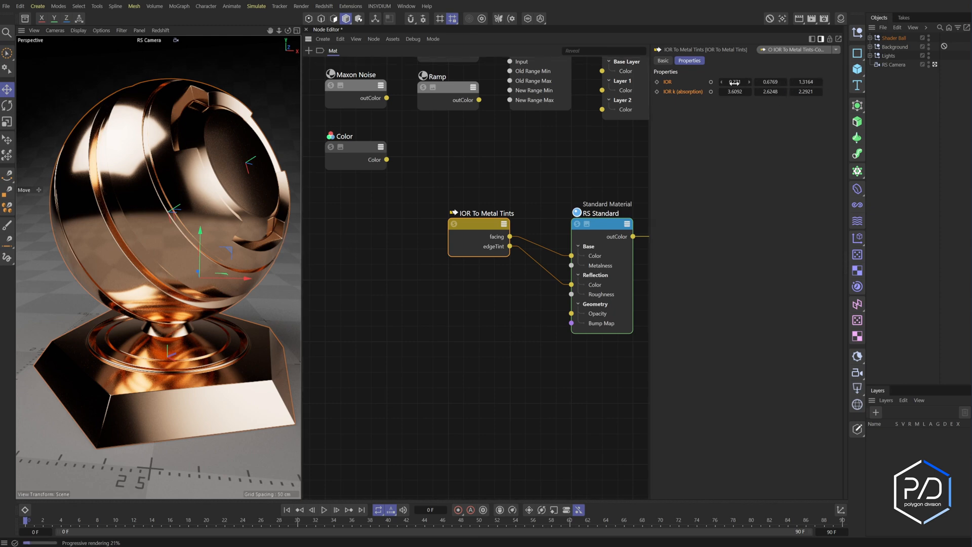
pyautogui.moveTo(735, 82); pyautogui.dragTo(747, 82)
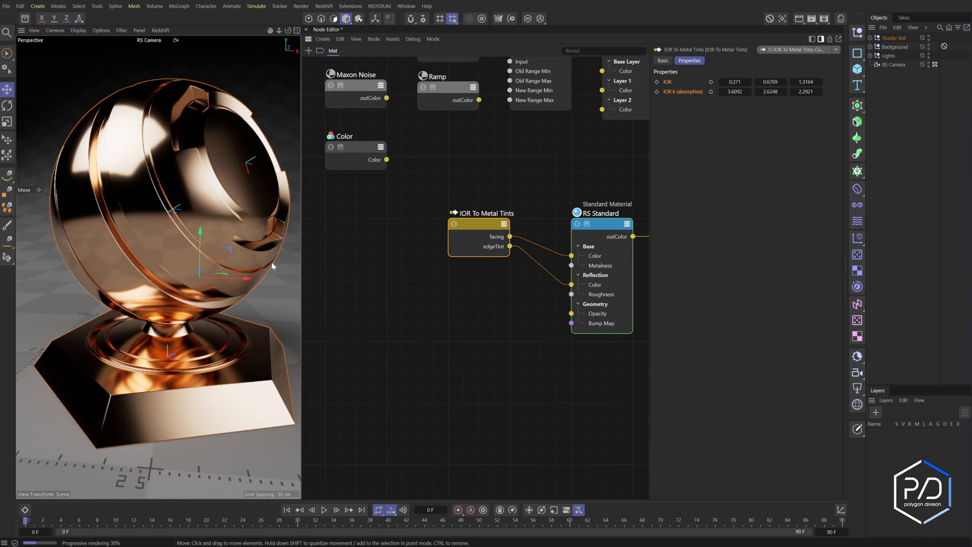
pyautogui.moveTo(275, 343)
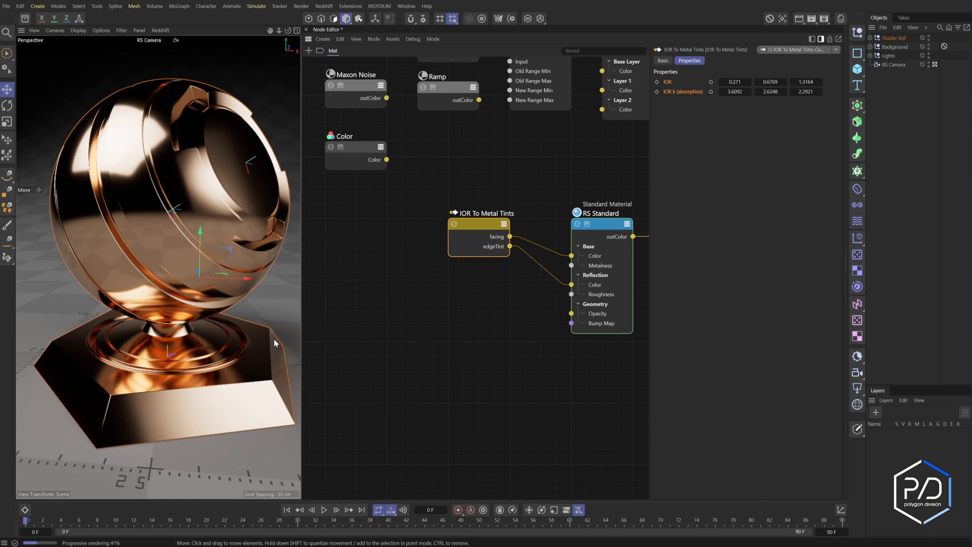
pyautogui.moveTo(270, 347)
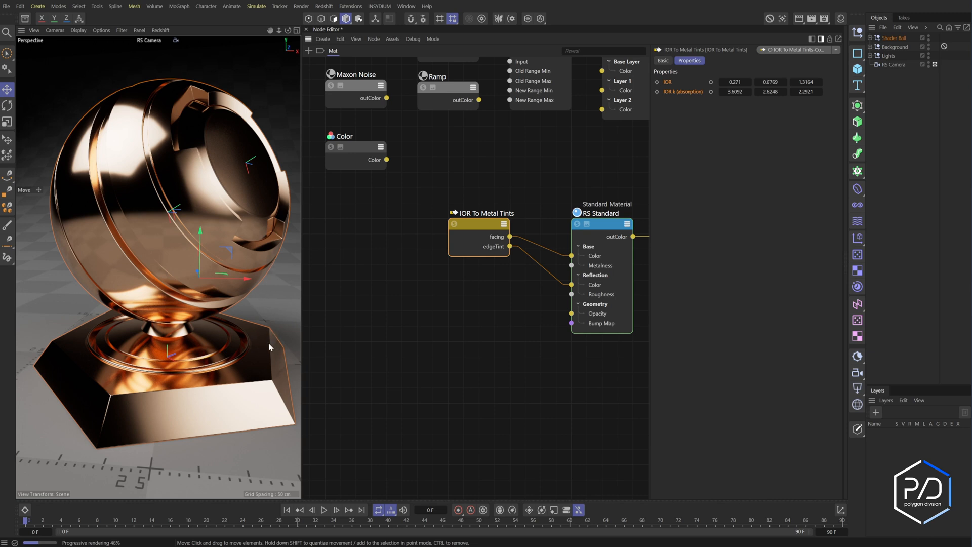
pyautogui.click(835, 49)
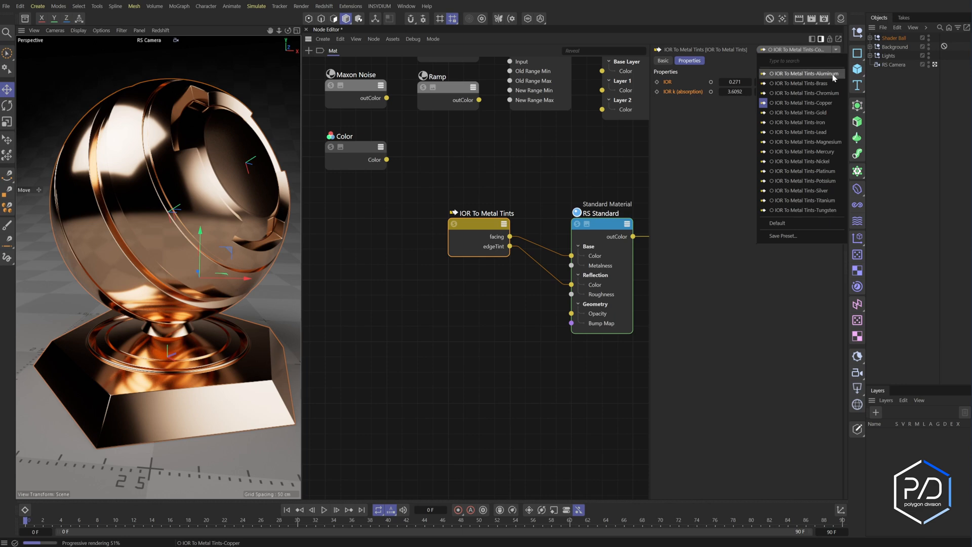
pyautogui.click(805, 73)
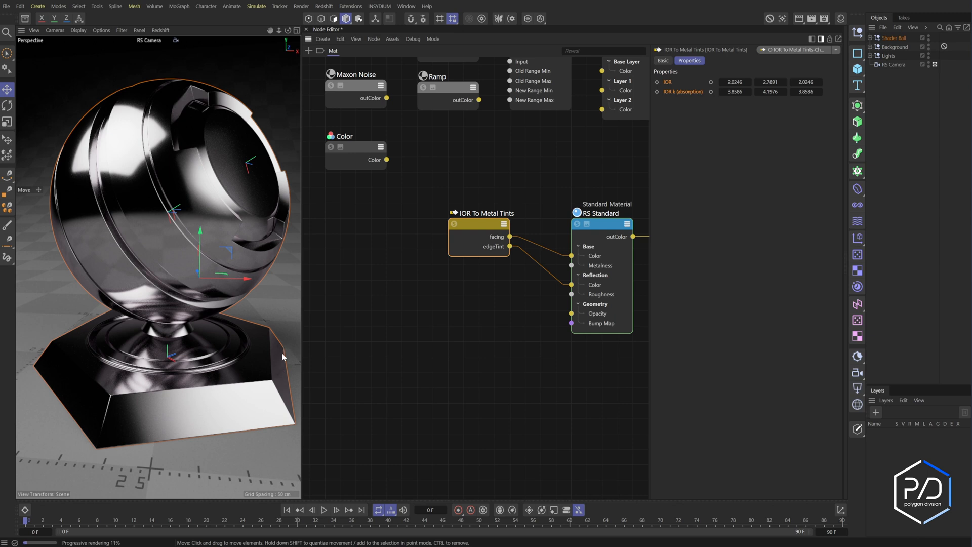
pyautogui.moveTo(245, 263)
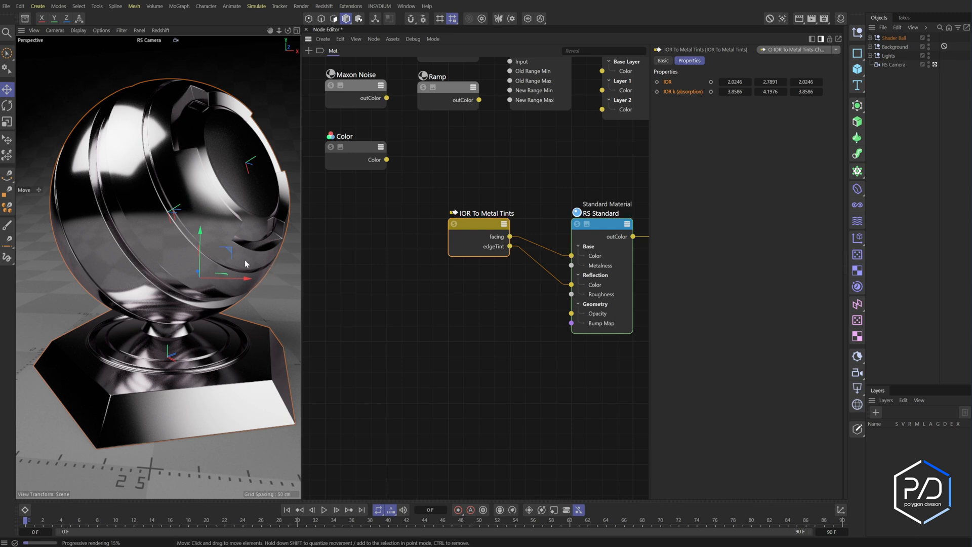
pyautogui.moveTo(260, 284)
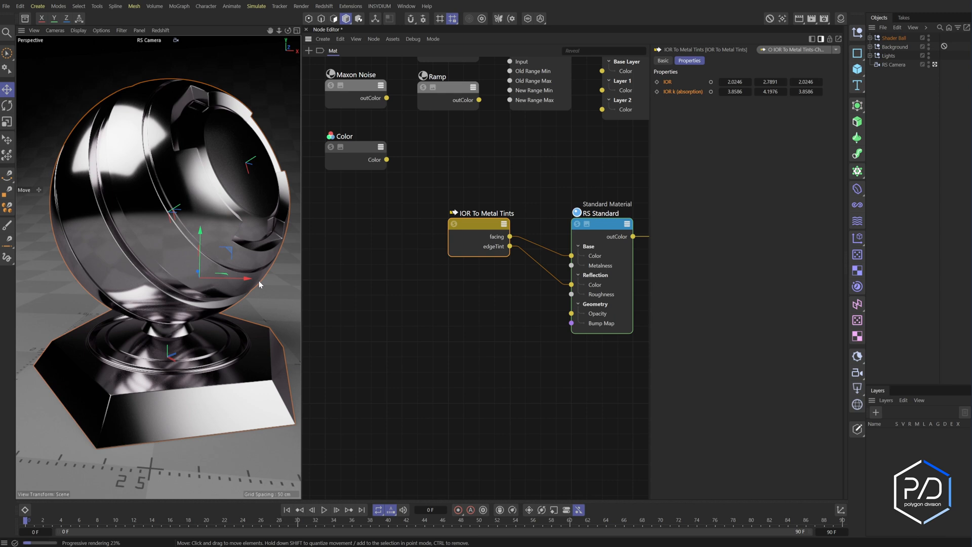
pyautogui.moveTo(274, 285)
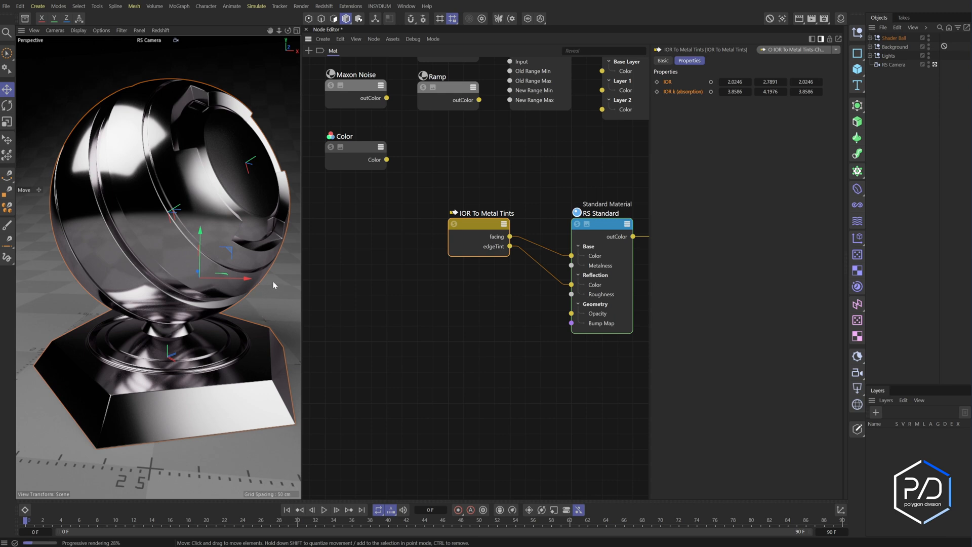
pyautogui.moveTo(276, 285)
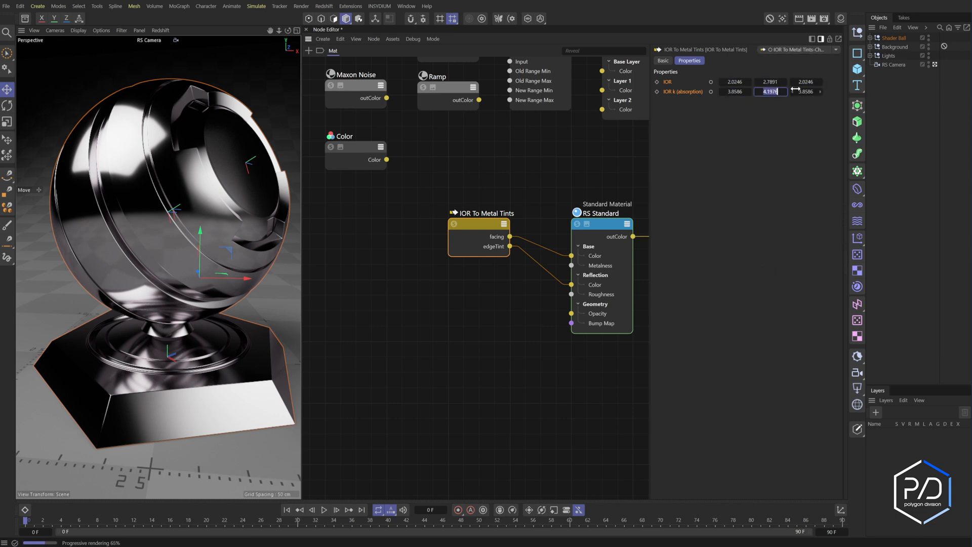
# - Save the current metal tint values as a new IOR To Metal Tints preset
pyautogui.click(836, 50)
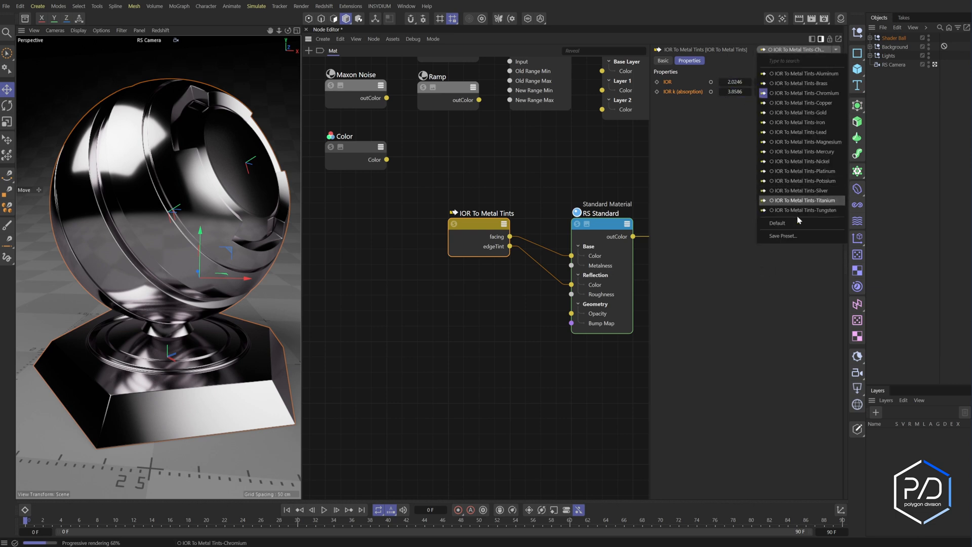
pyautogui.moveTo(796, 235)
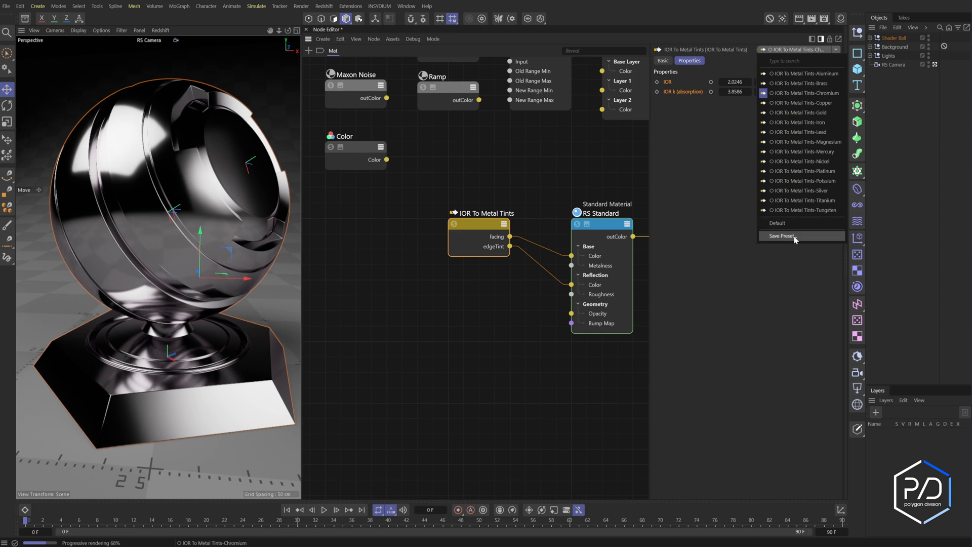
pyautogui.click(782, 235)
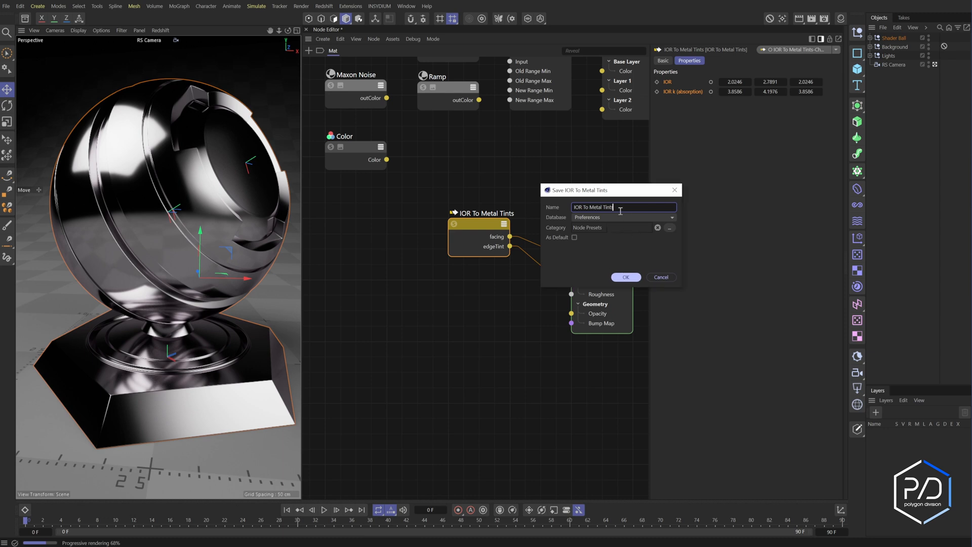
pyautogui.write('-')
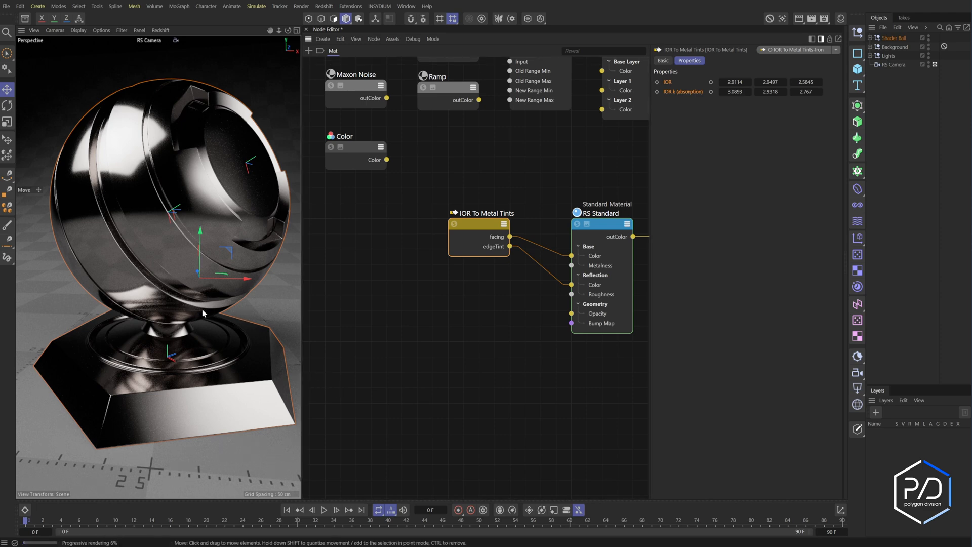
pyautogui.moveTo(149, 242)
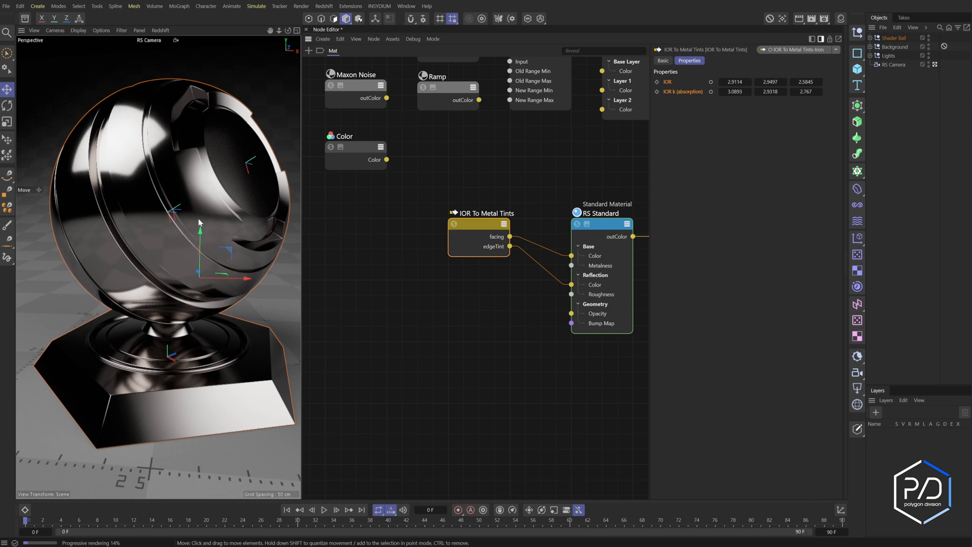
pyautogui.moveTo(392, 301)
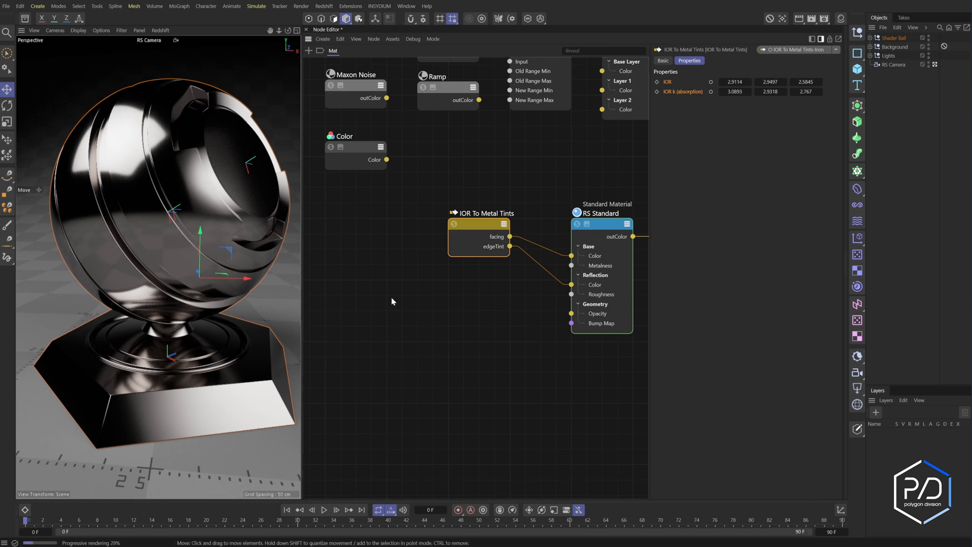
pyautogui.moveTo(411, 316)
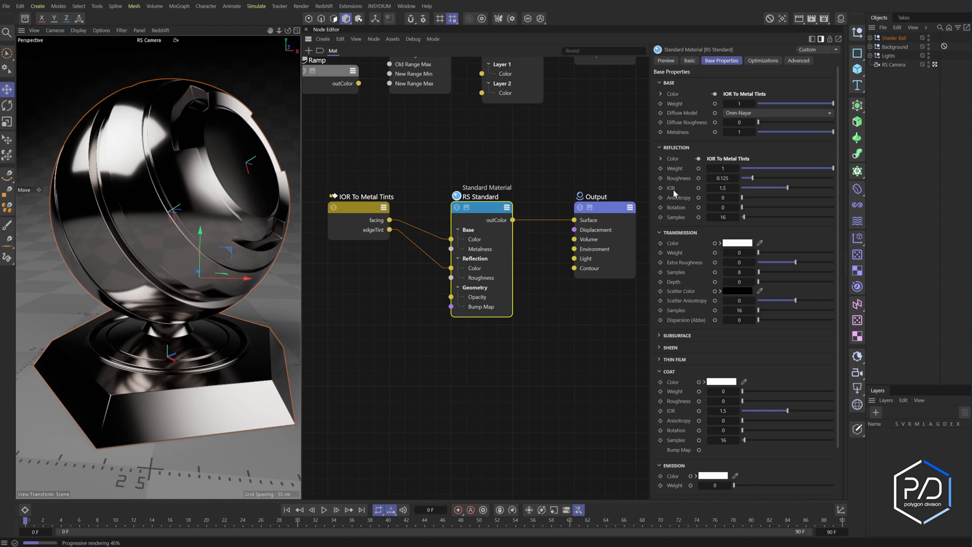
pyautogui.moveTo(776, 190)
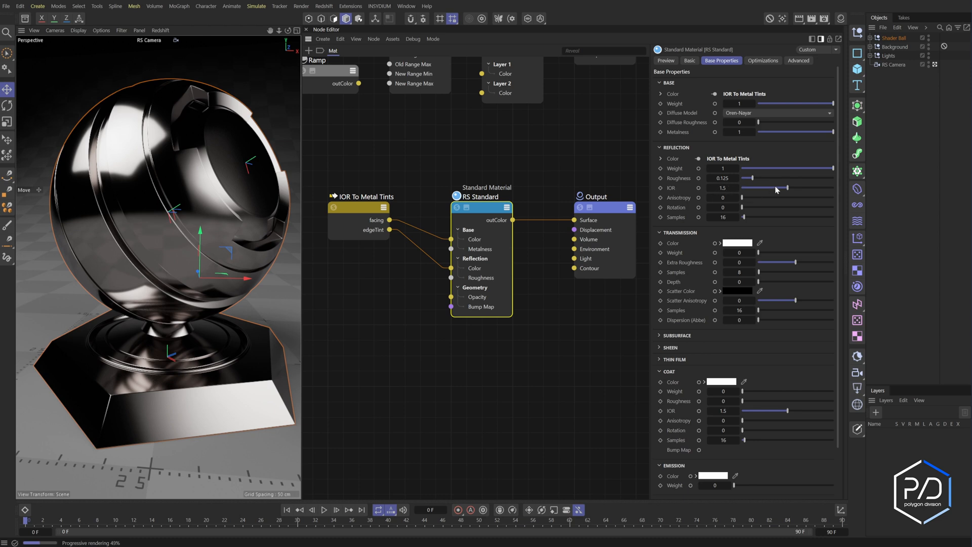
pyautogui.moveTo(777, 193)
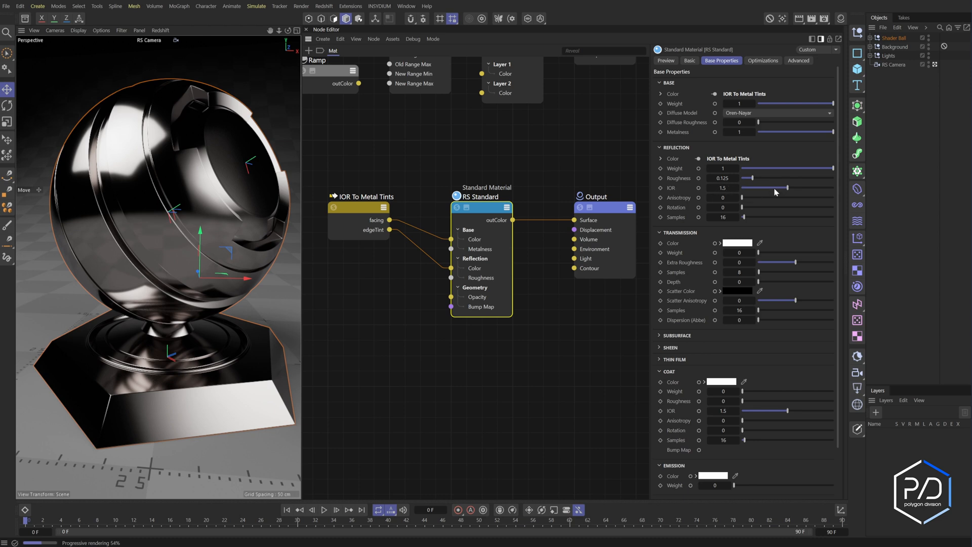
pyautogui.moveTo(772, 191)
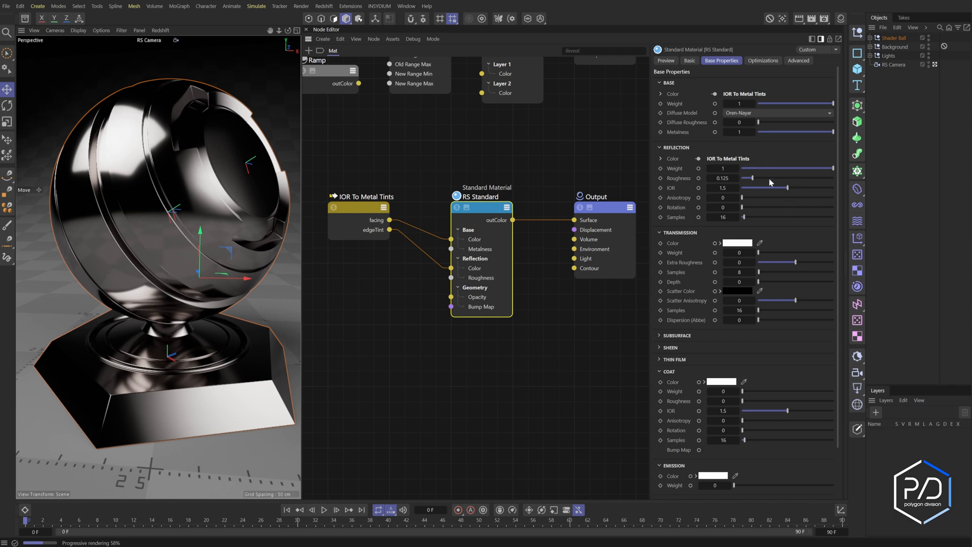
pyautogui.moveTo(339, 238)
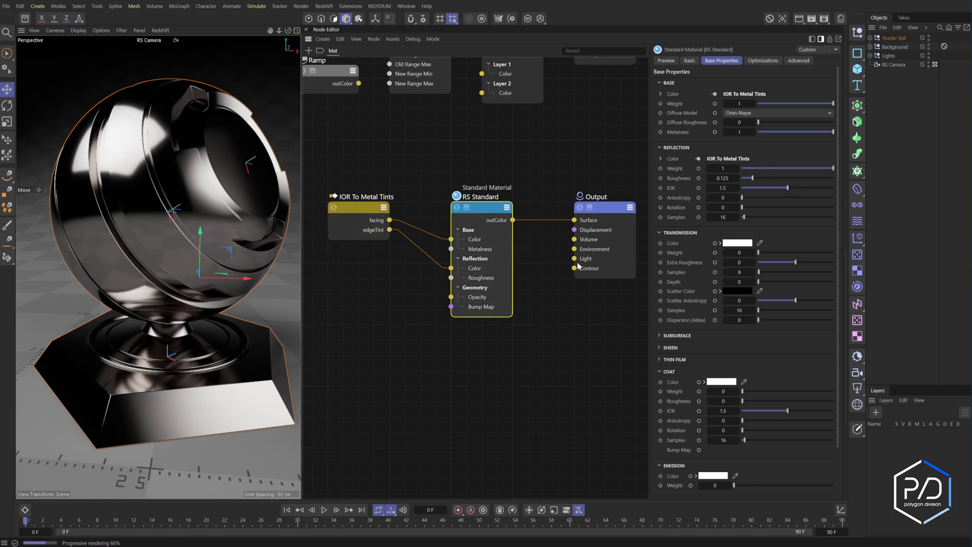
pyautogui.moveTo(797, 187); pyautogui.dragTo(782, 187)
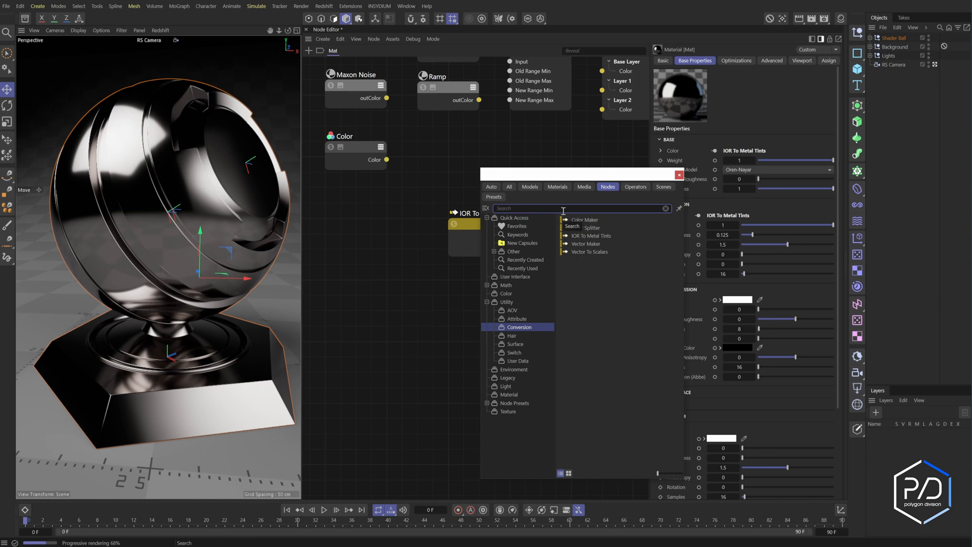
# - Search the Asset Browser for 'ior' and add the IOR To Metal Tints-Aluminium preset node
pyautogui.write('ior')
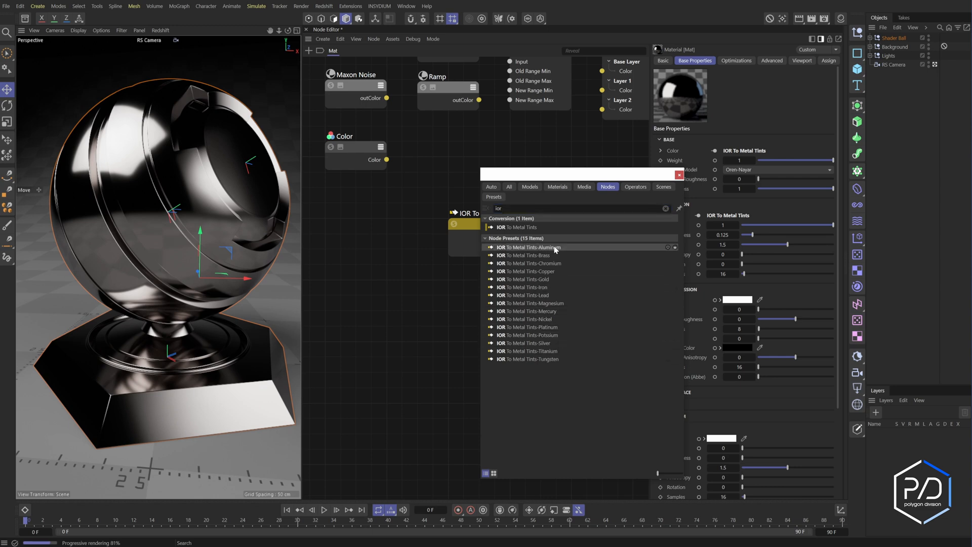
pyautogui.click(535, 247)
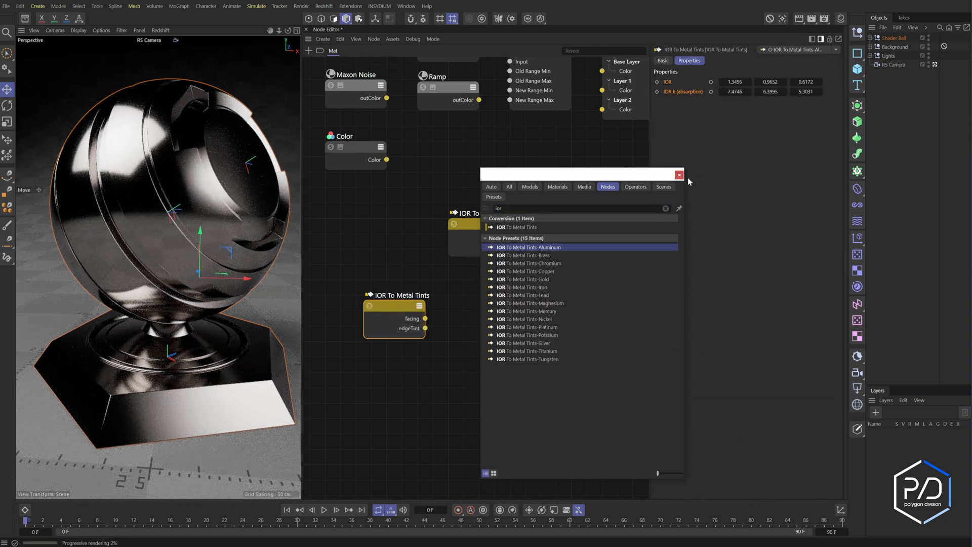